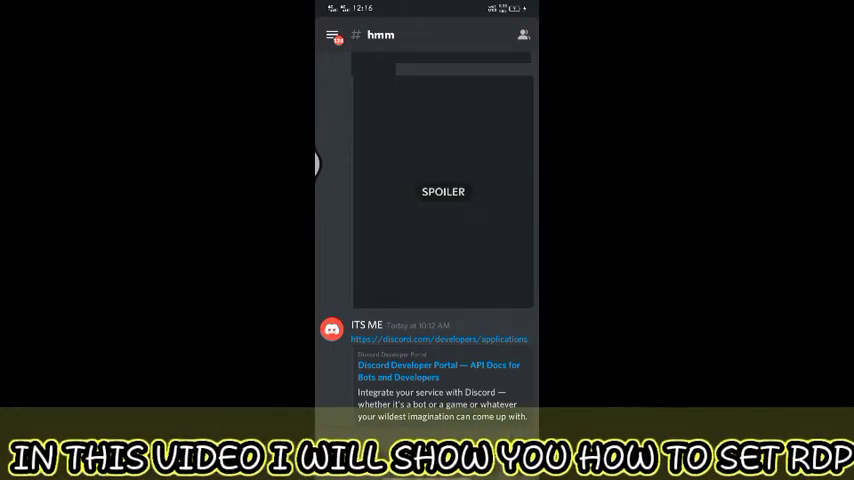
Step: Open the discord.com/developers/applications link shared in the #hmm channel
{"action": "left_click", "coordinate": [438, 339]}
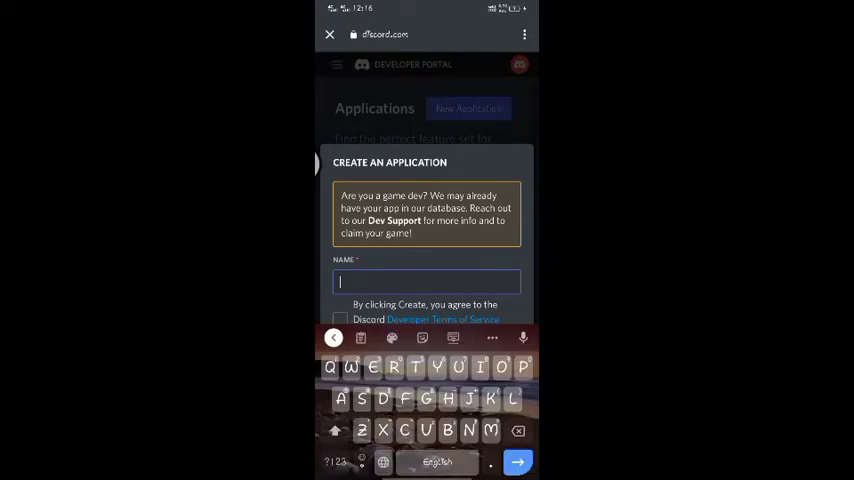
Step: Create a new Discord application named 'Discord rpc'
{"action": "type", "text": "Discord rpc"}
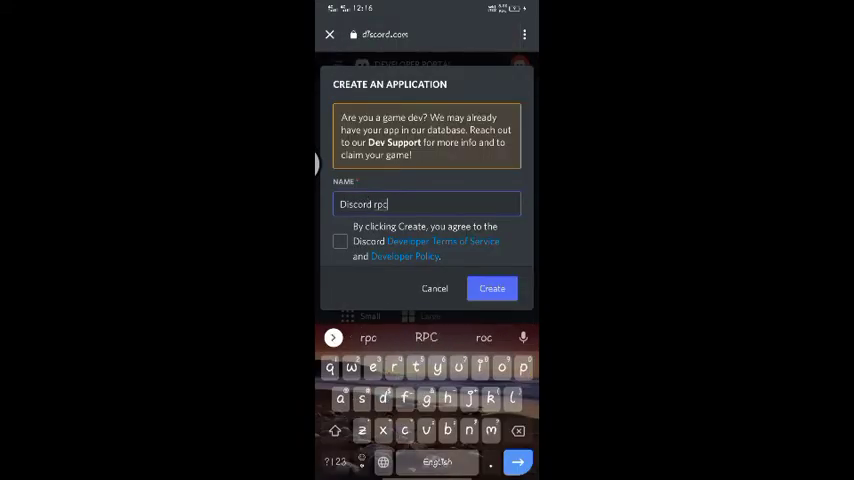
{"action": "left_click", "coordinate": [492, 288]}
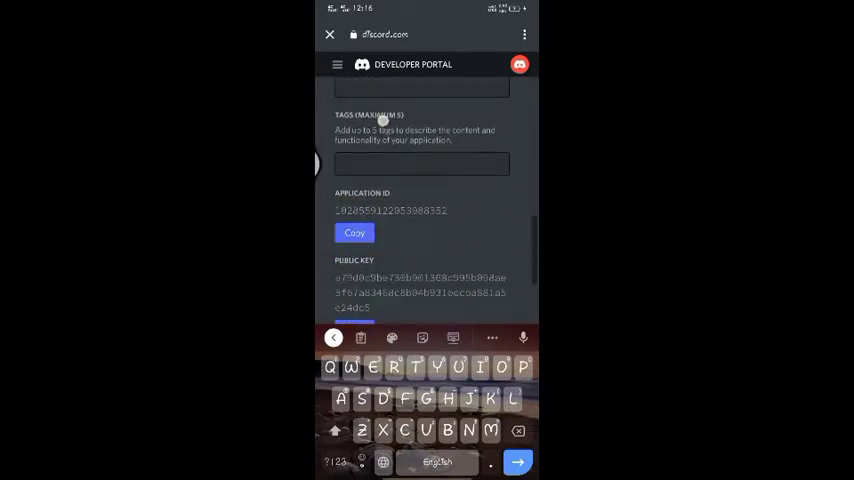
Step: Add a rich presence image asset named 'Hmmmmmmmmm'
{"action": "scroll", "scroll_direction": "down", "scroll_amount": 3}
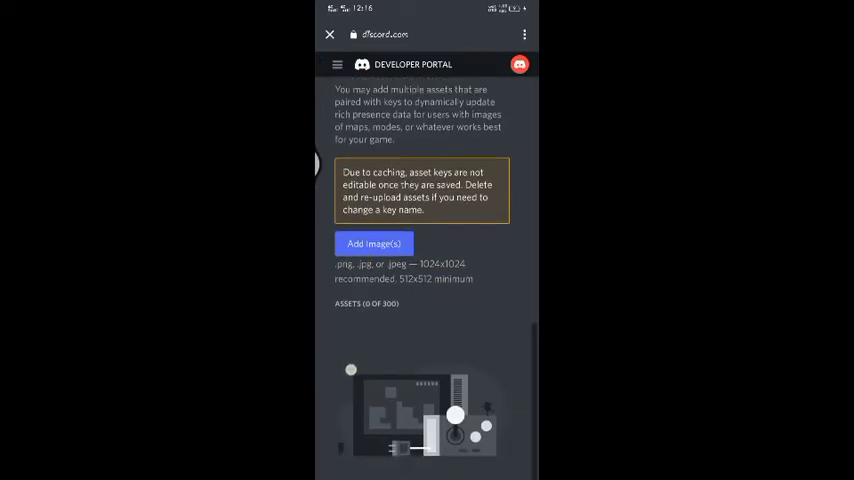
{"action": "left_click", "coordinate": [373, 243]}
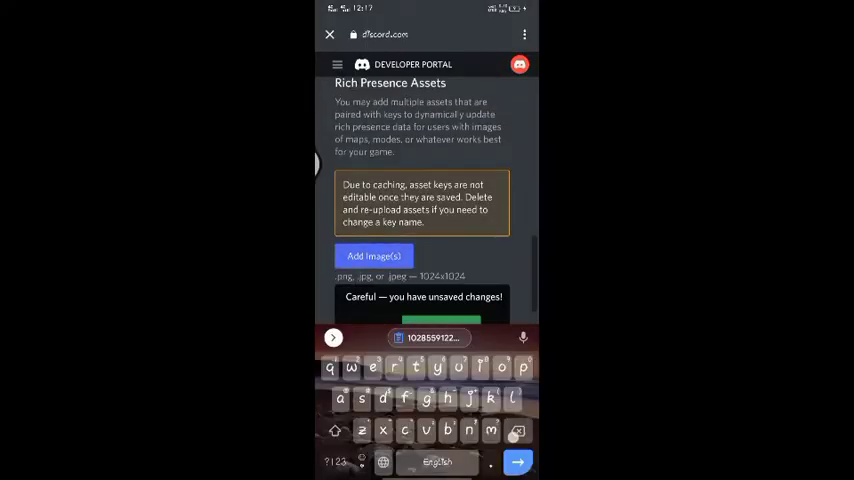
{"action": "type", "text": "Hmmmmmmmmm"}
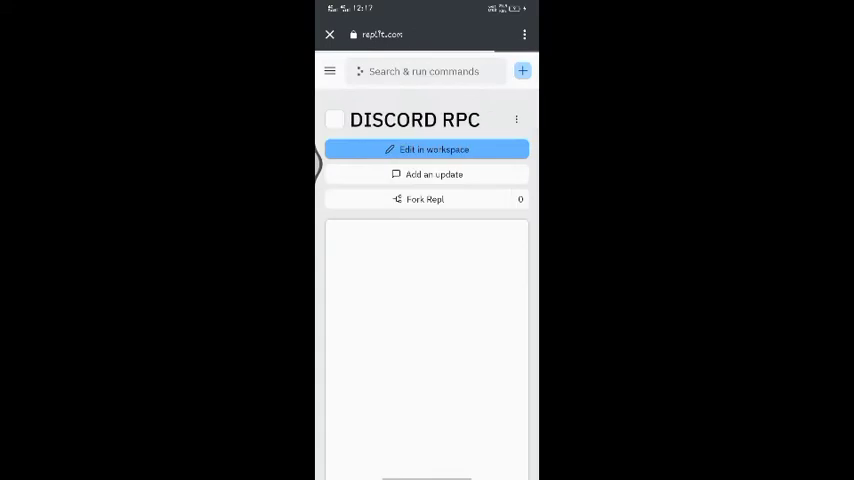
Step: Fork the DISCORD RPC repl as a private copy named 'discord rpc'
{"action": "scroll", "scroll_direction": "up", "scroll_amount": 3}
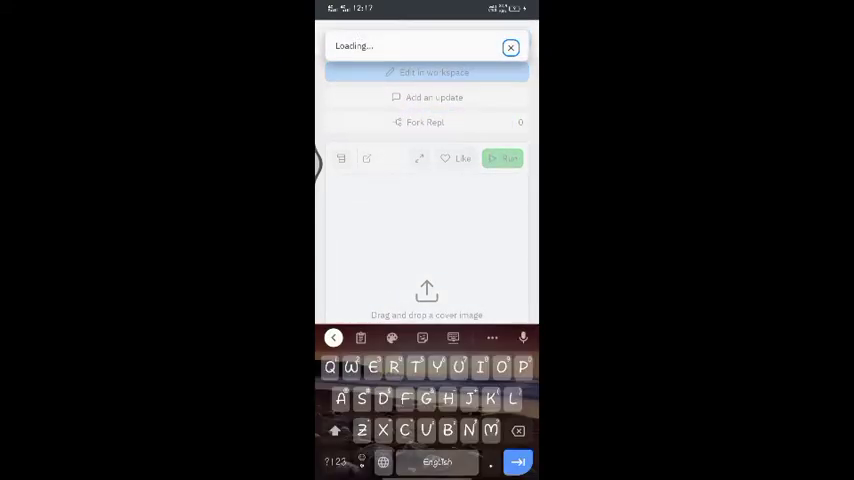
{"action": "left_click", "coordinate": [424, 122]}
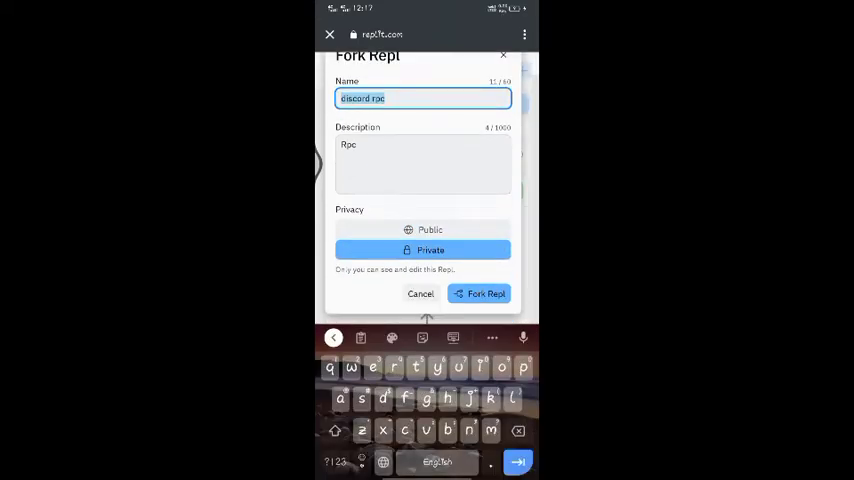
{"action": "left_click", "coordinate": [479, 293]}
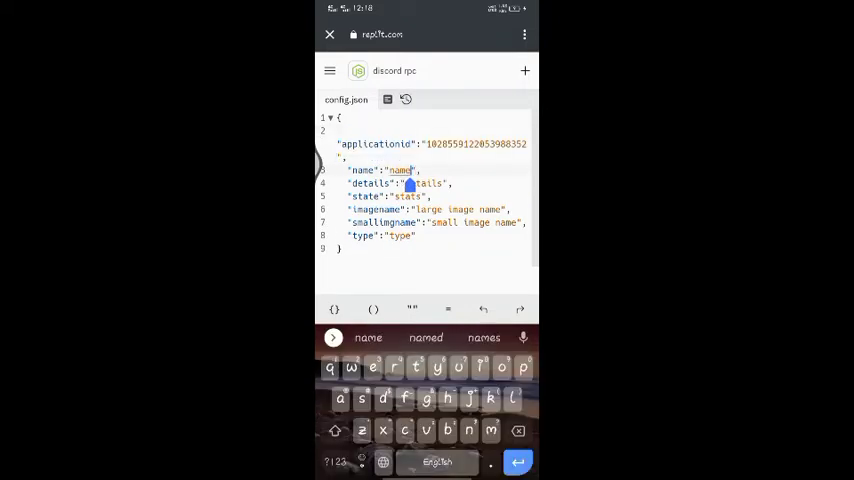
Step: Fill config.json with name 'its me', details 'you know', state 'hmm', type 'PLAYING'
{"action": "type", "text": "its me"}
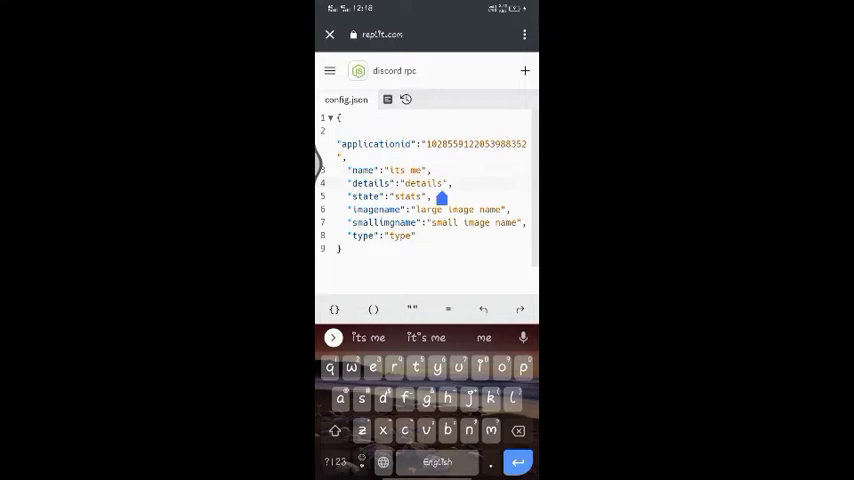
{"action": "type", "text": "you know"}
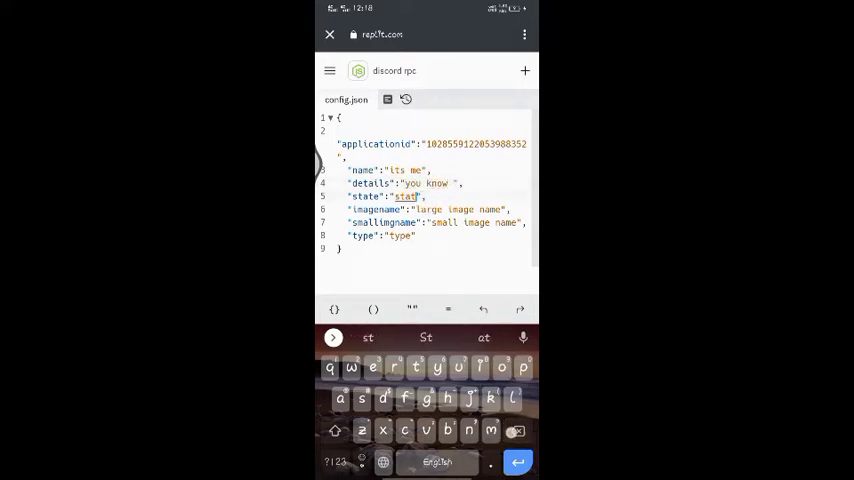
{"action": "type", "text": "hmm"}
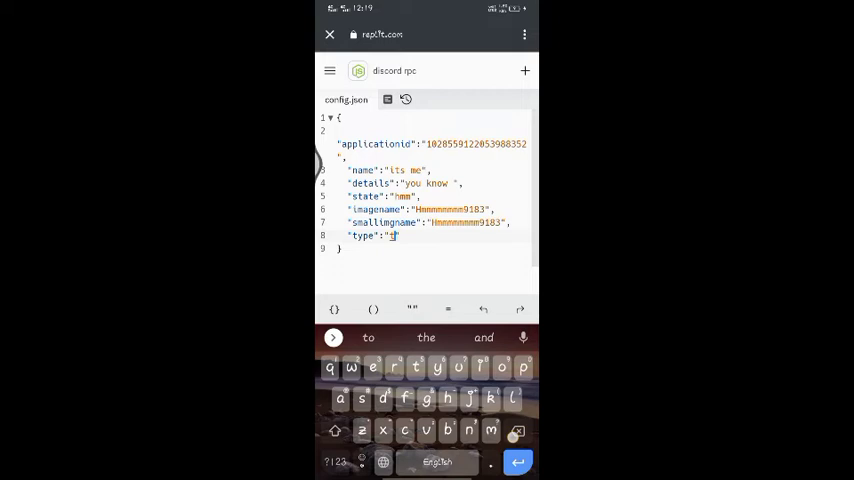
{"action": "type", "text": "PLAYING"}
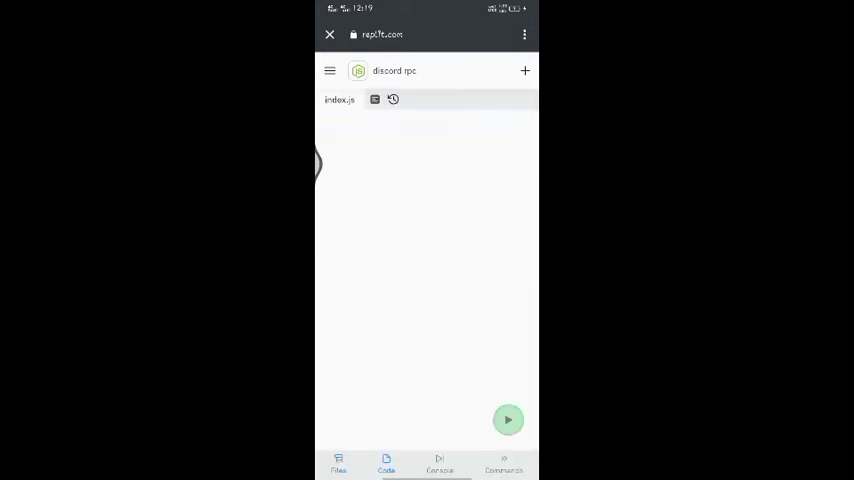
Step: Add a 'token' secret in the repl's Secrets panel
{"action": "left_click", "coordinate": [339, 99]}
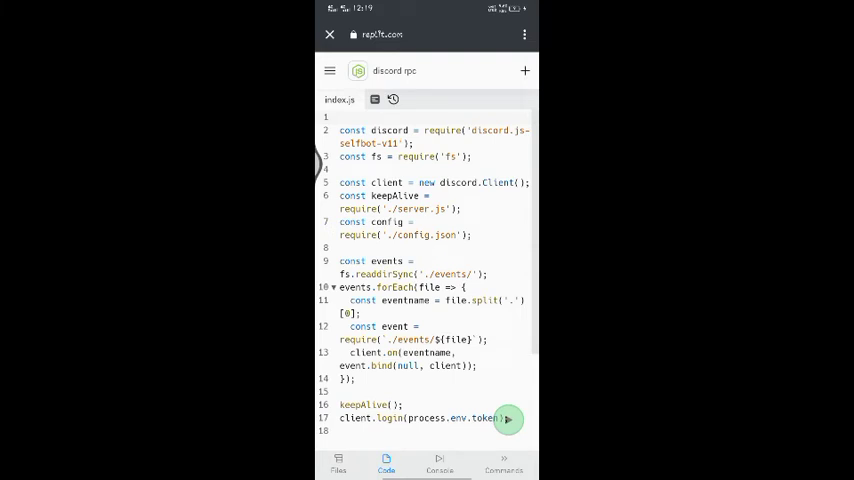
{"action": "left_click", "coordinate": [504, 463]}
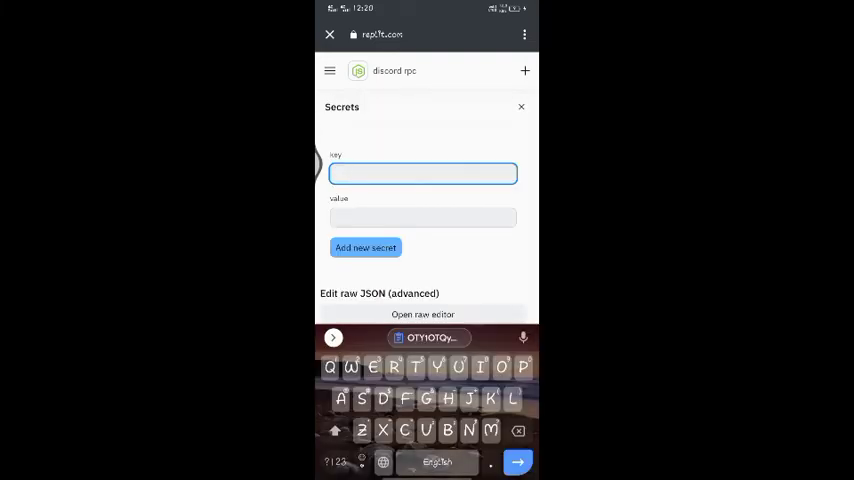
{"action": "type", "text": "toke"}
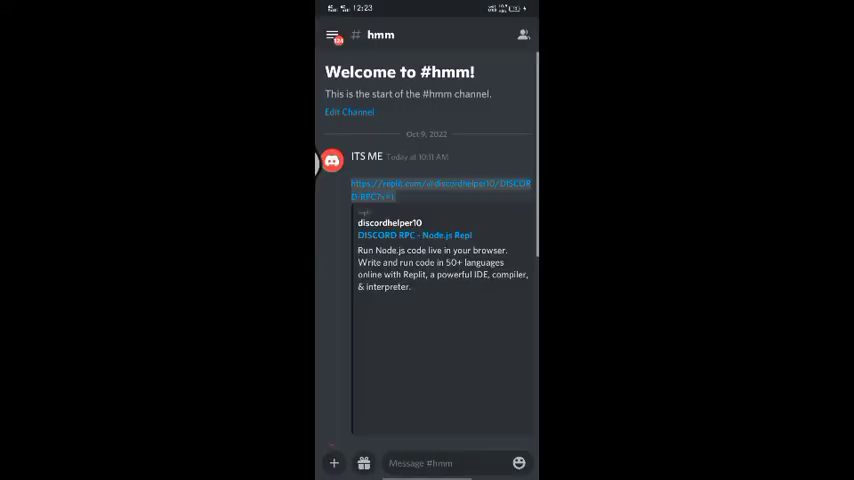
{"action": "scroll", "scroll_direction": "down", "scroll_amount": 3}
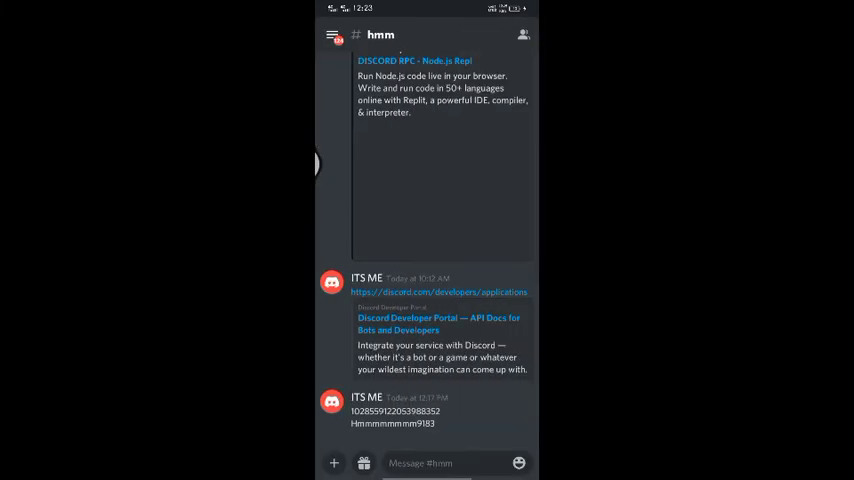